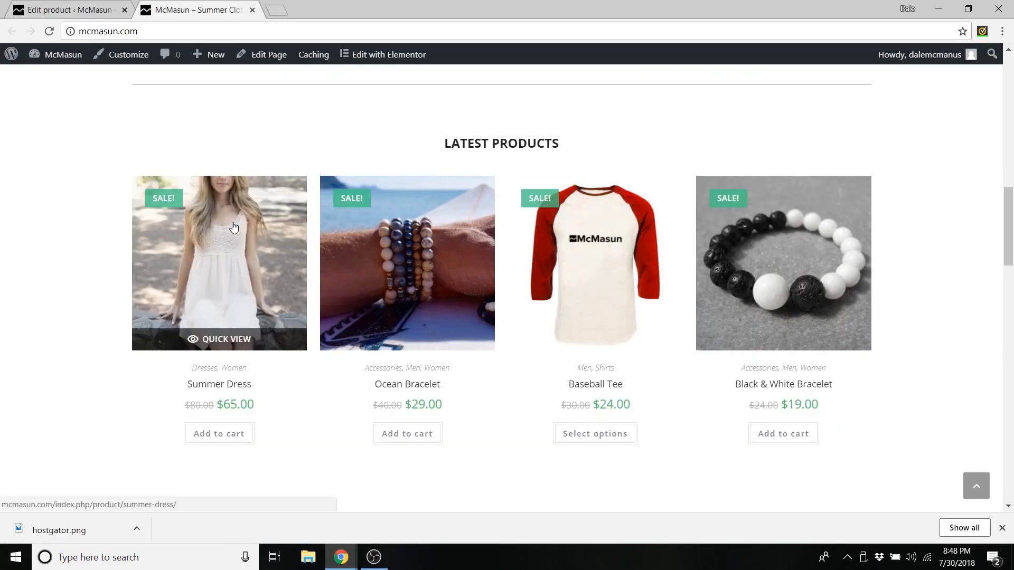
# Step: Open the Baseball Tee product page from Latest Products to reveal its Small, Medium and Large sizes
pyautogui.click(594, 433)
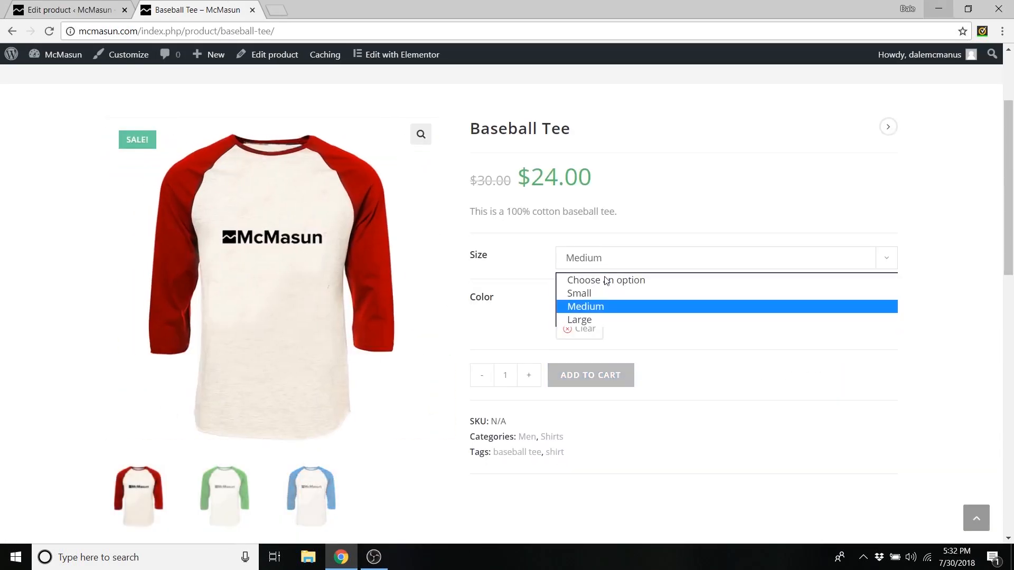